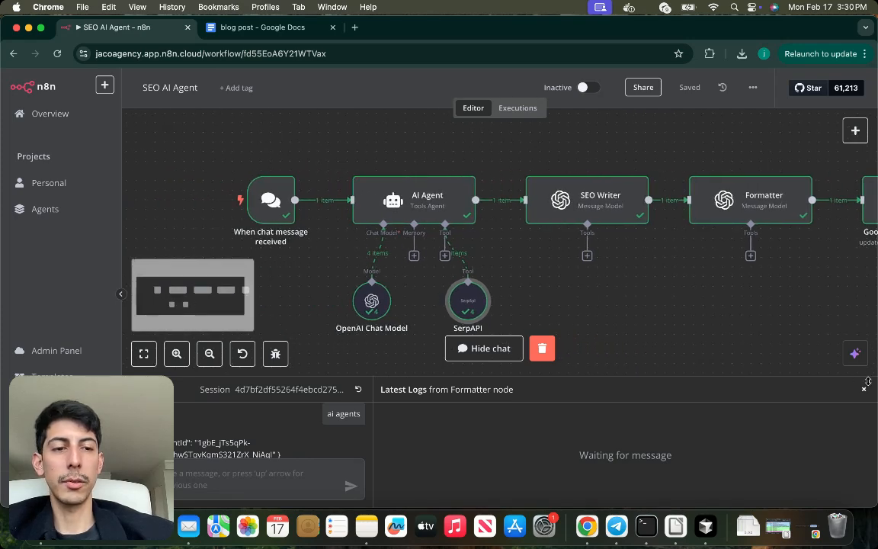
Step: Hide the chat panel, review the generated AI-agents blog post in Google Docs, and return to the workflow
left_click(483, 348)
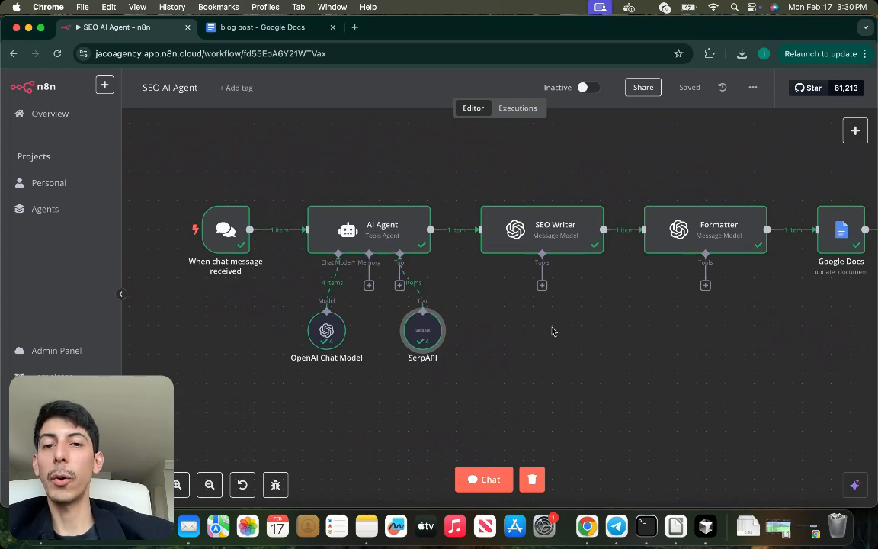
left_click(263, 28)
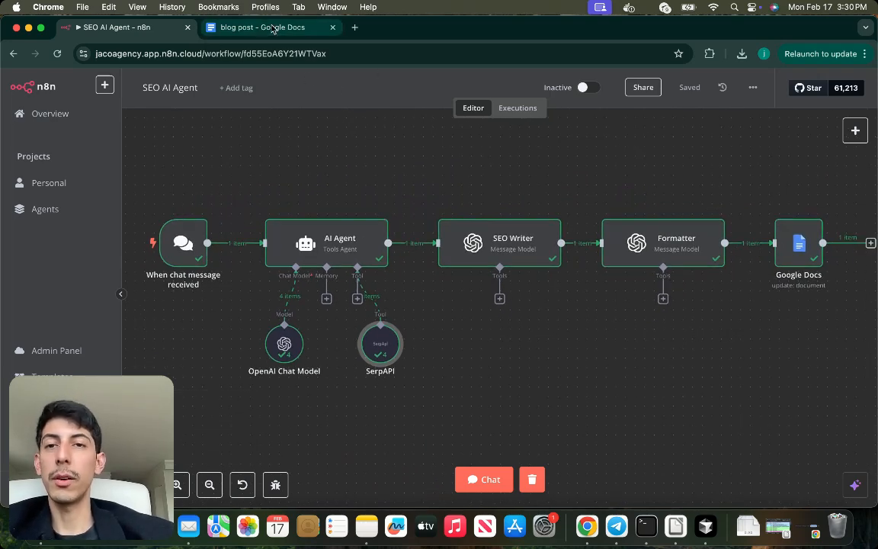
left_click(262, 28)
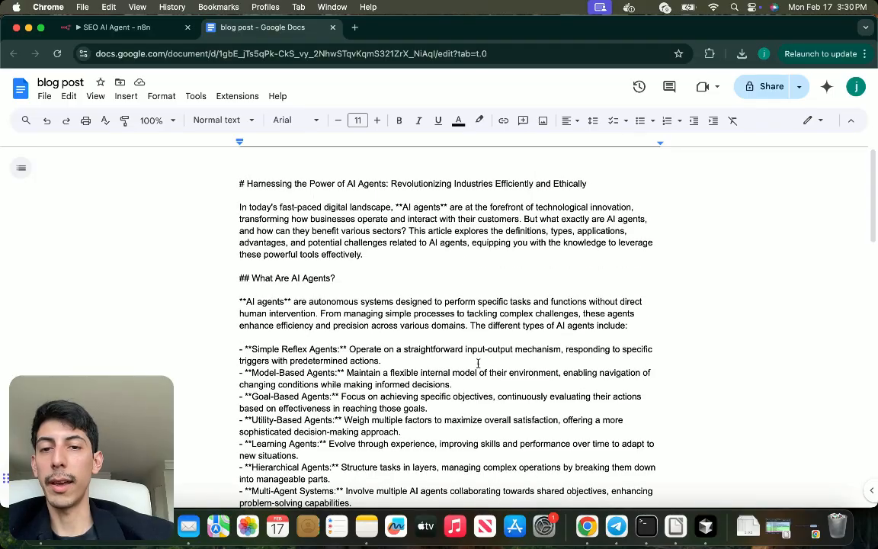
scroll("down", 3)
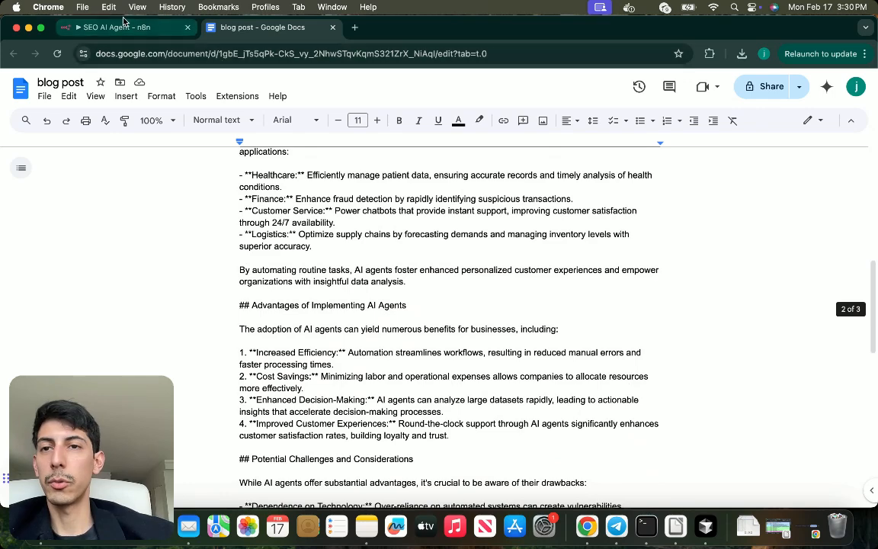
left_click(122, 28)
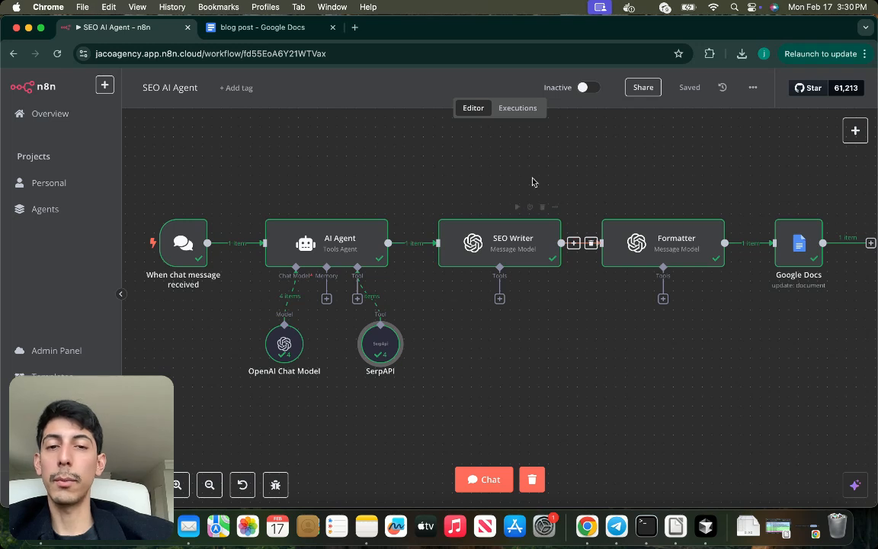
mouse_move(448, 280)
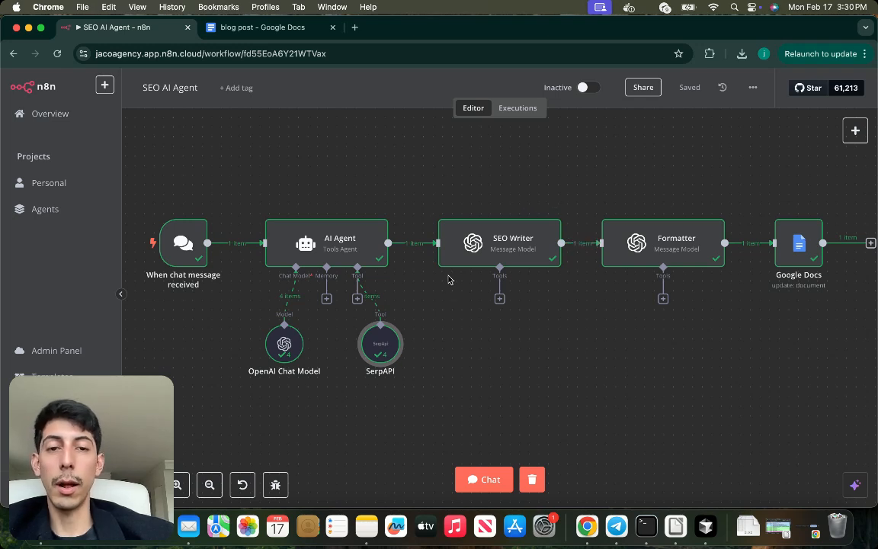
mouse_move(491, 371)
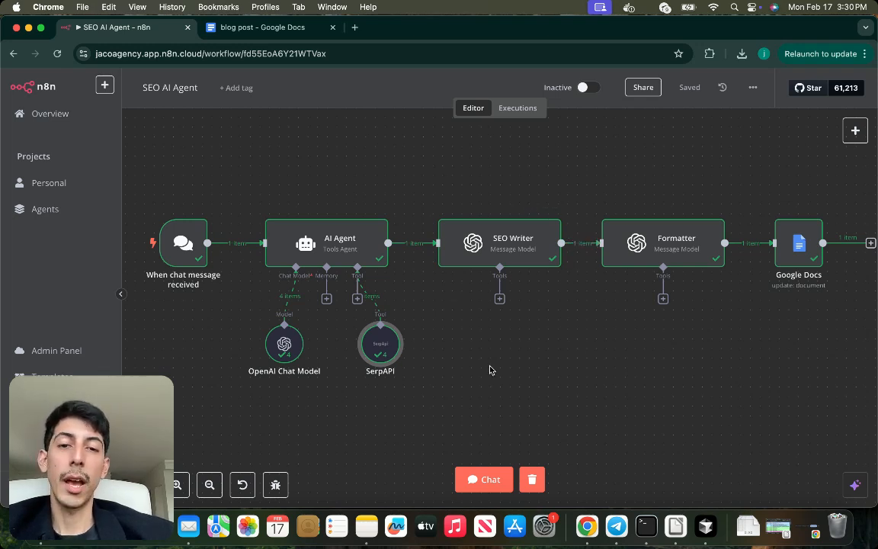
mouse_move(424, 292)
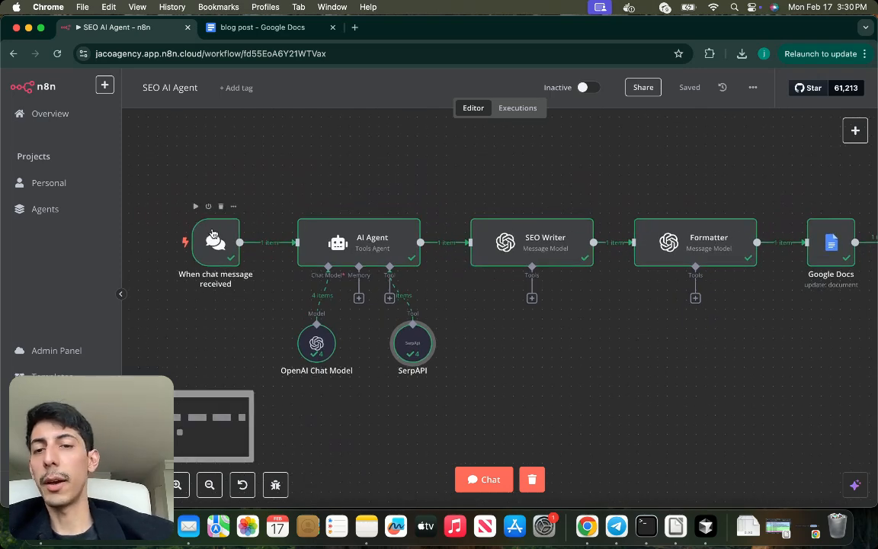
Step: Search the node list for 'chat' nodes, then close it without adding anything
double_click(217, 241)
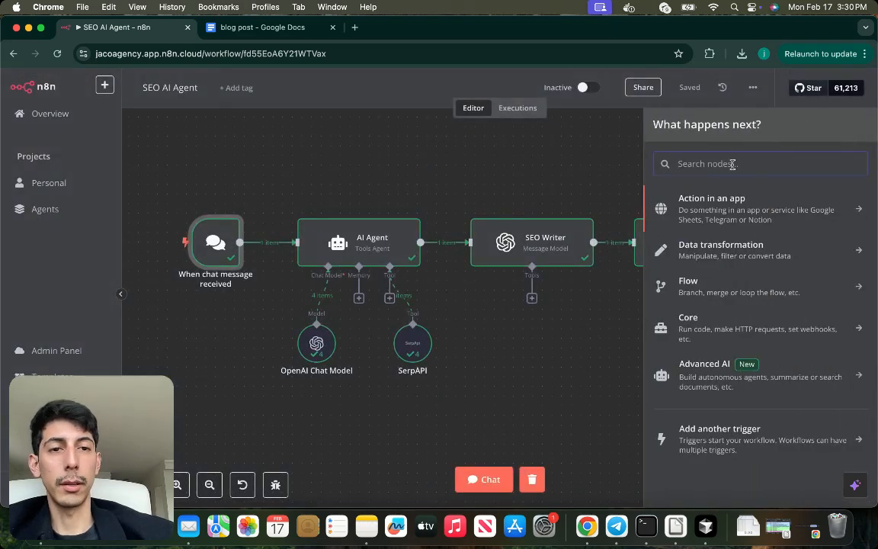
type("cha")
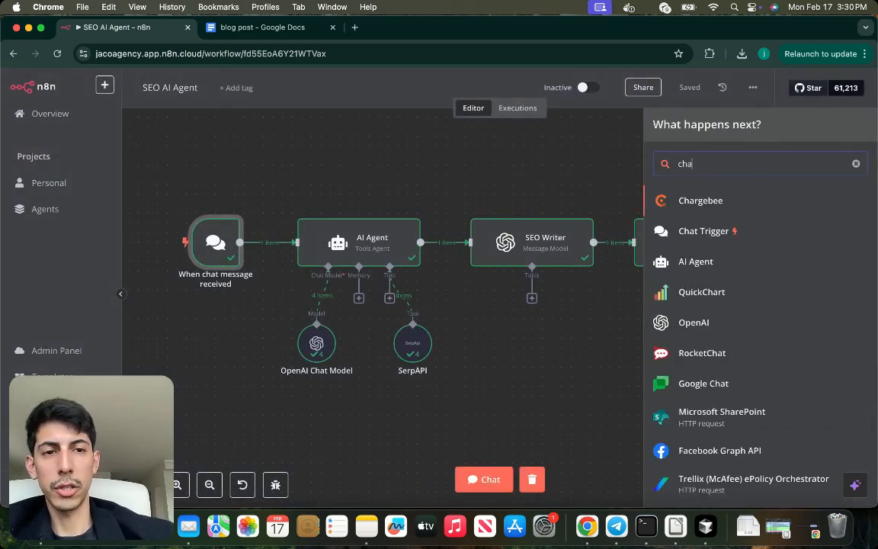
left_click(659, 130)
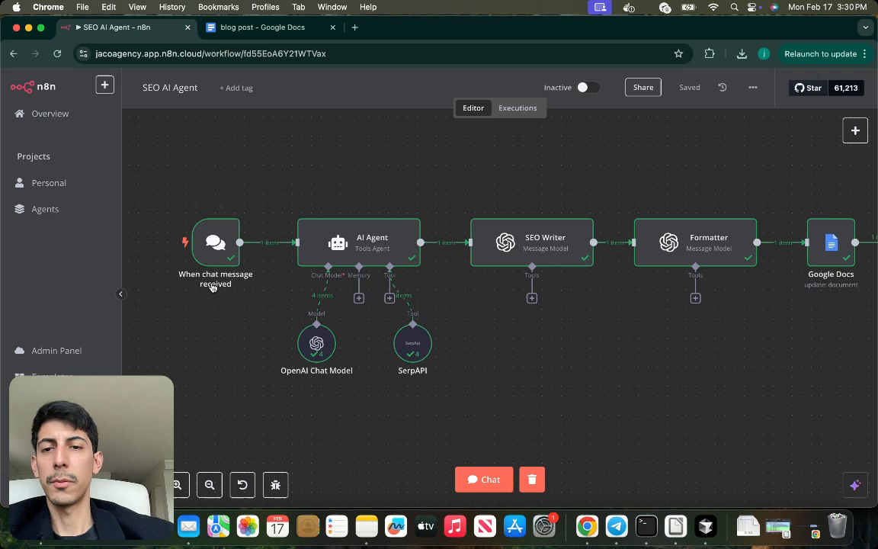
mouse_move(250, 271)
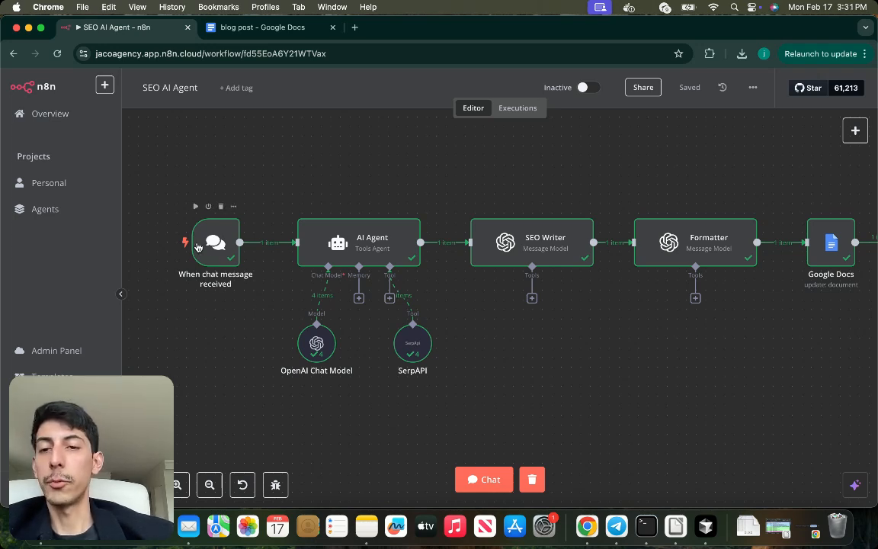
mouse_move(251, 293)
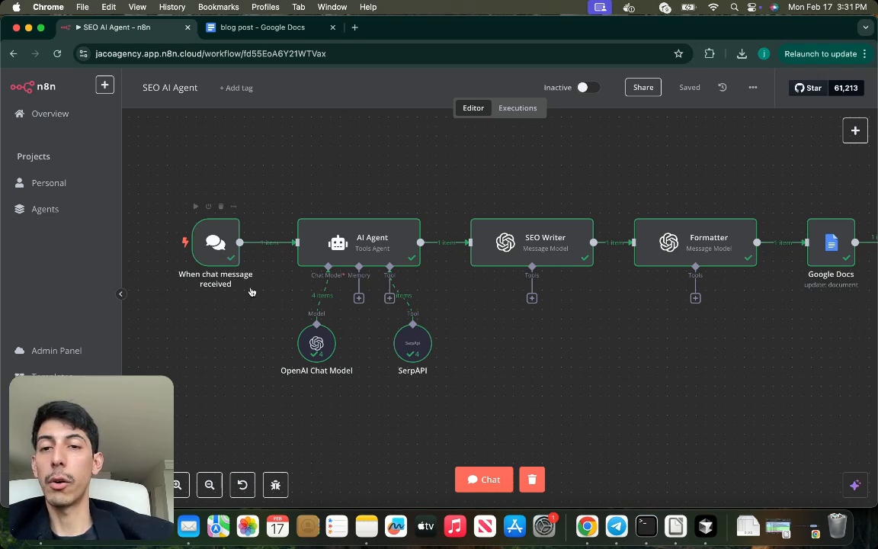
mouse_move(216, 241)
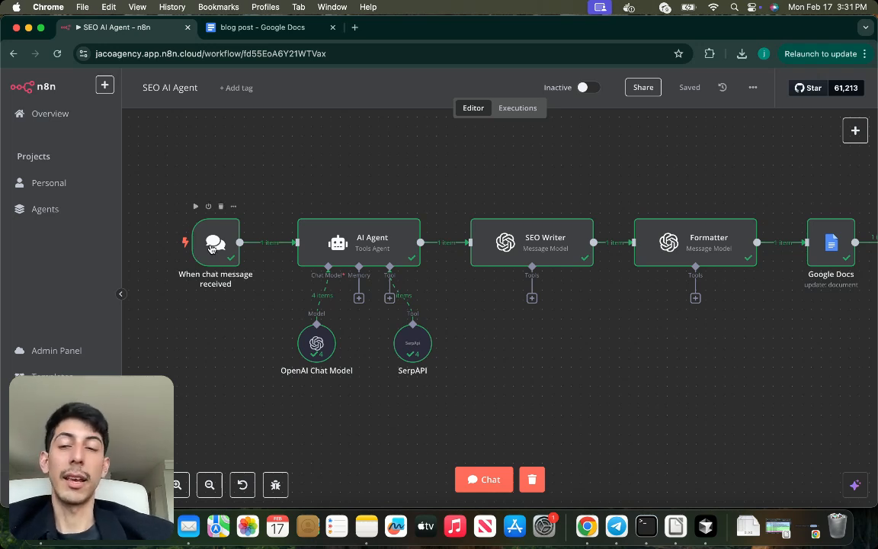
mouse_move(247, 262)
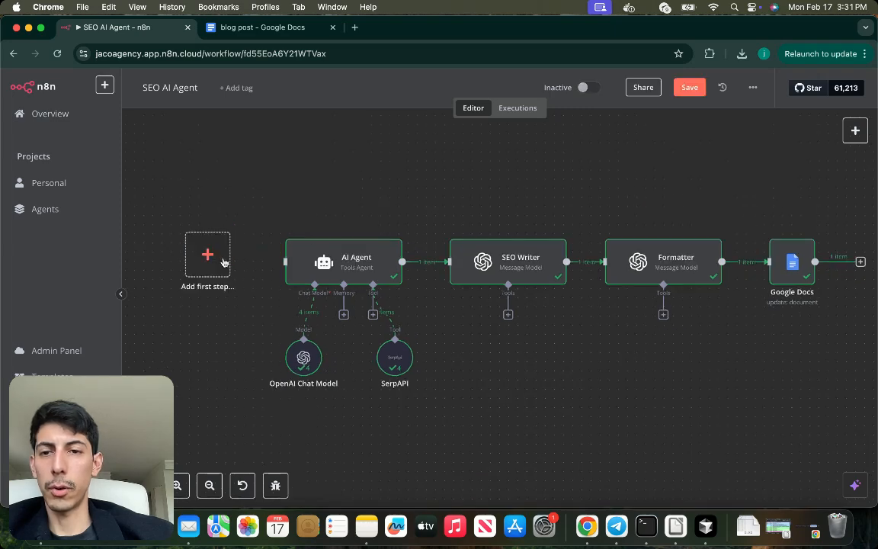
Step: Add a Webhook trigger accepting POST requests and responding via a Respond to Webhook node
type("webh")
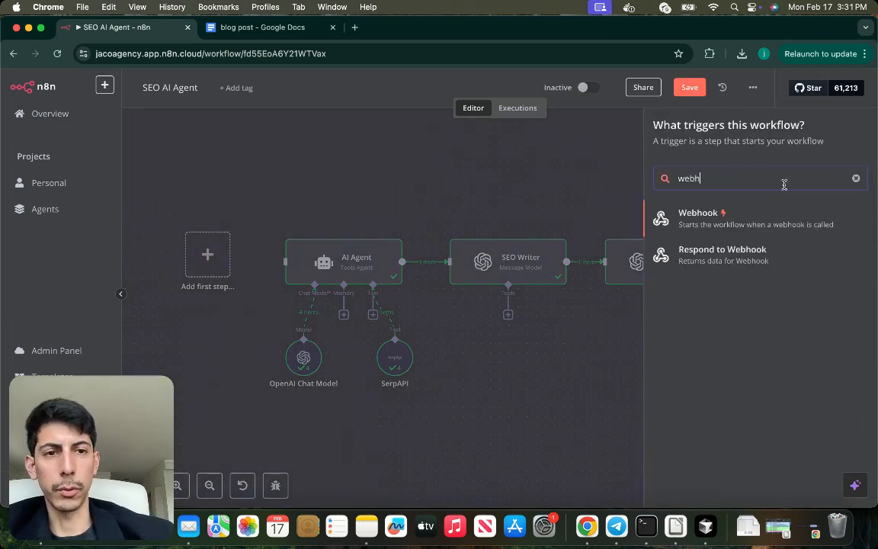
left_click(698, 218)
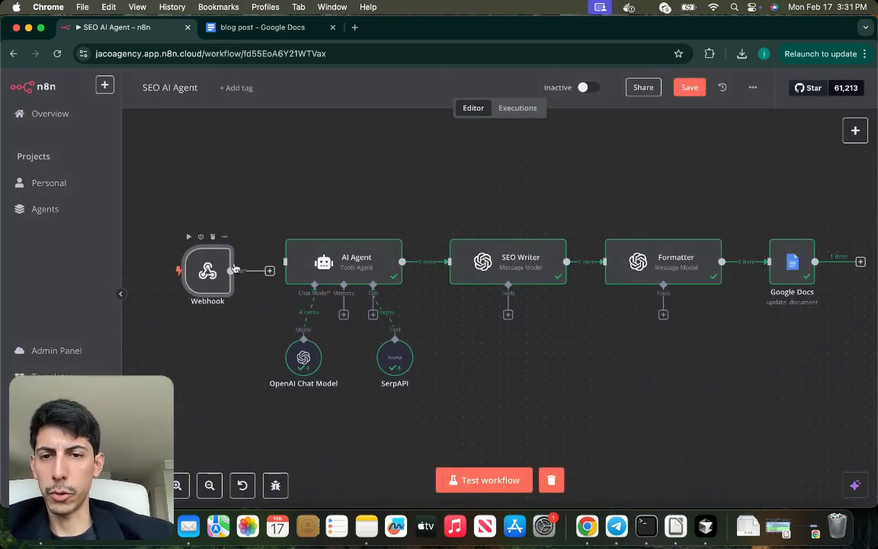
double_click(208, 272)
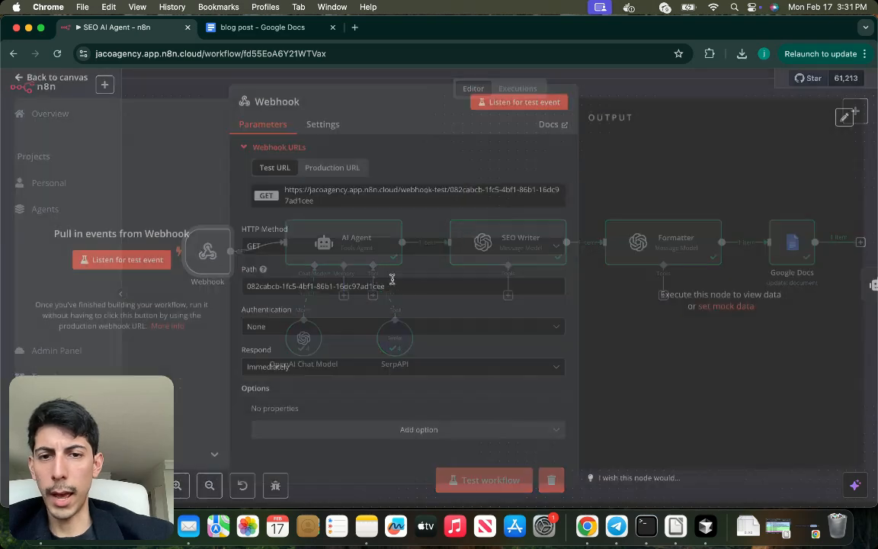
left_click(403, 250)
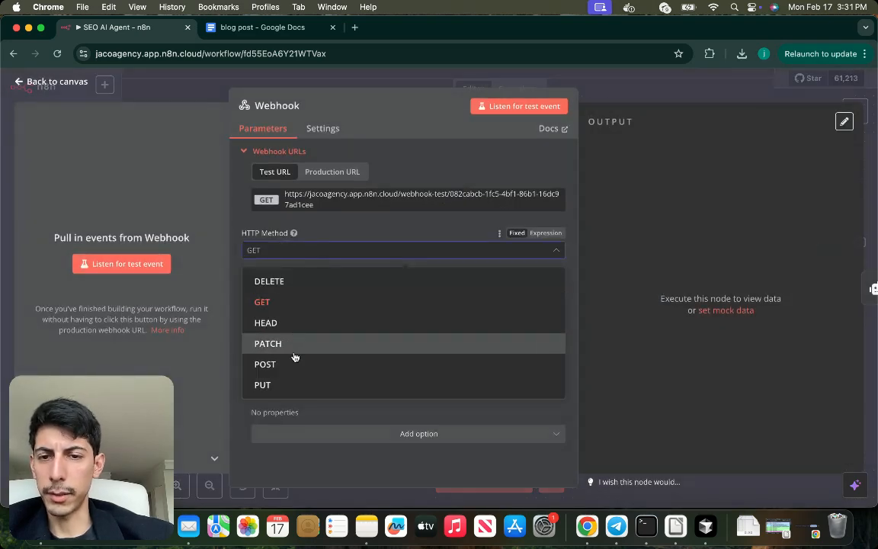
left_click(265, 363)
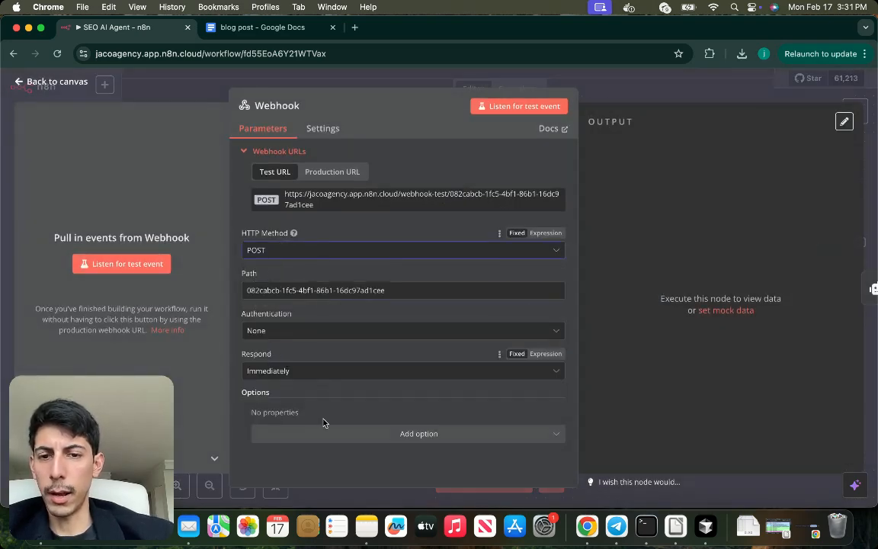
left_click(402, 371)
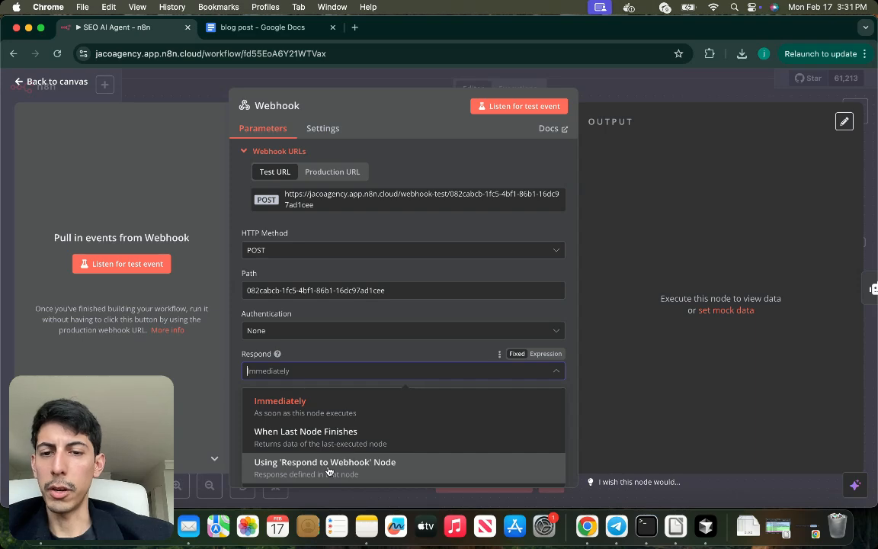
left_click(51, 81)
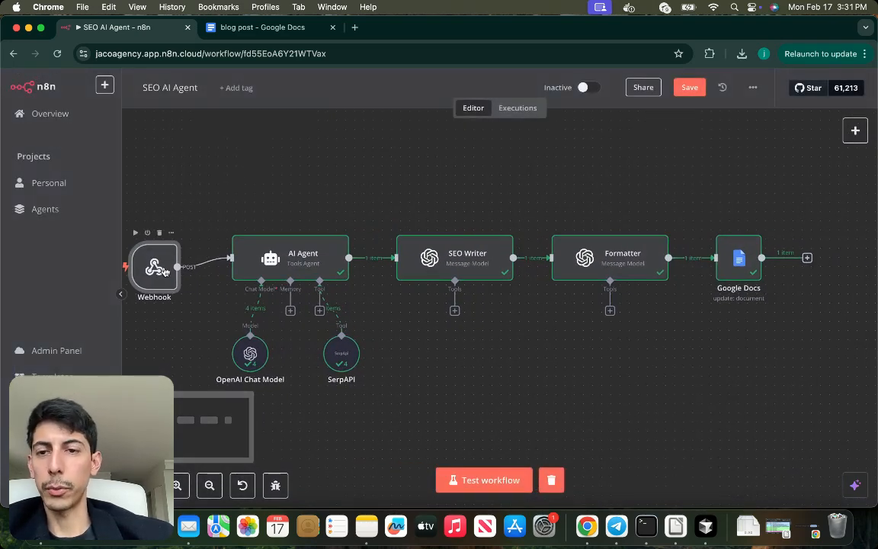
Step: Add a Respond to Webhook node after Google Docs and choose its Respond With option
double_click(154, 267)
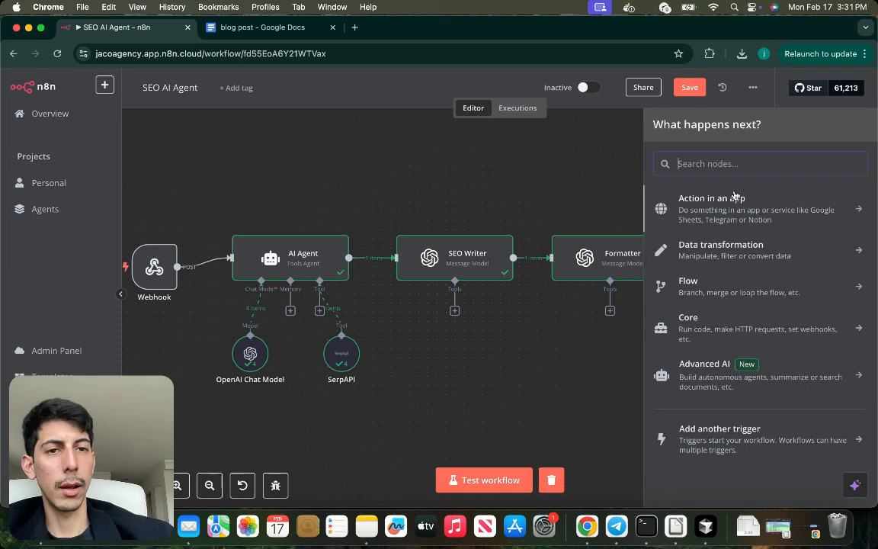
type("webhoo")
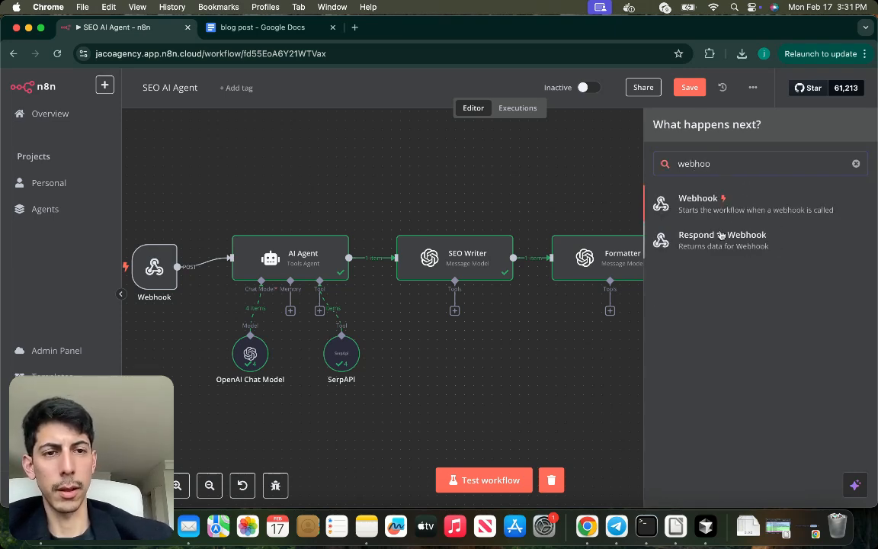
left_click(723, 234)
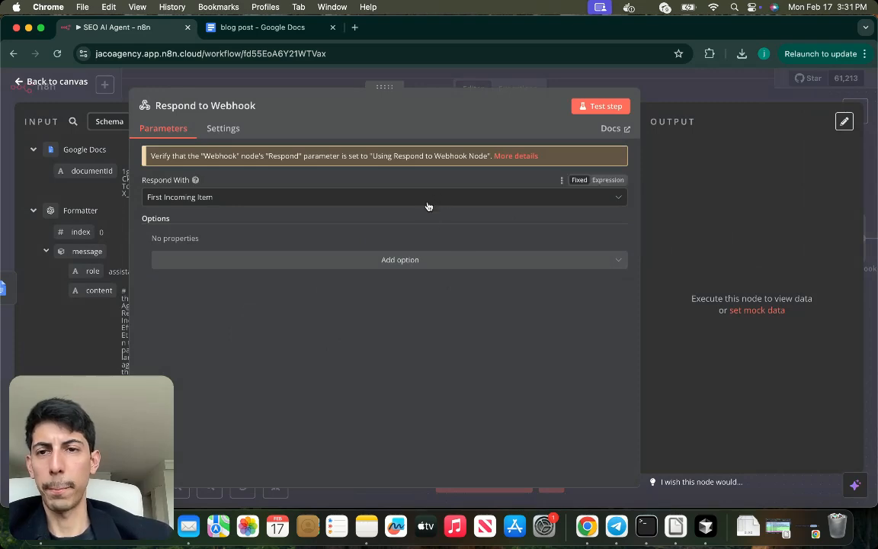
left_click(381, 197)
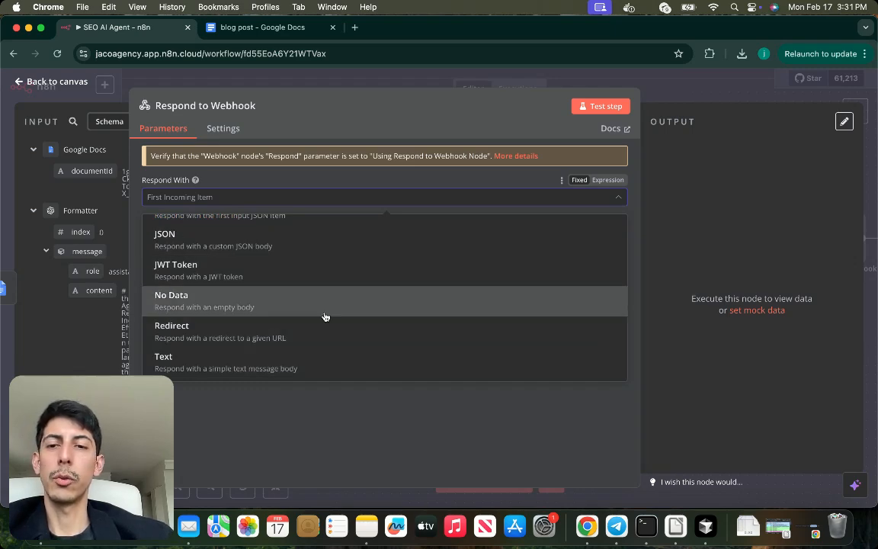
mouse_move(332, 313)
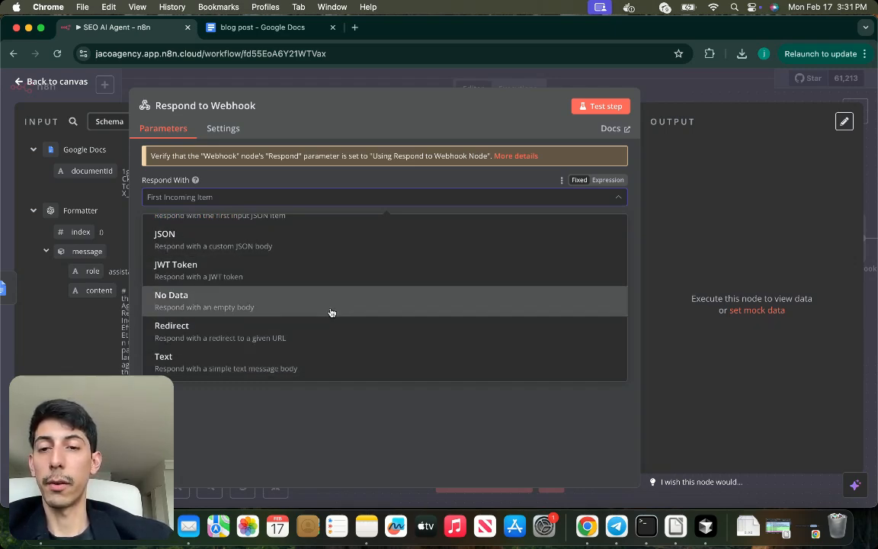
left_click(163, 357)
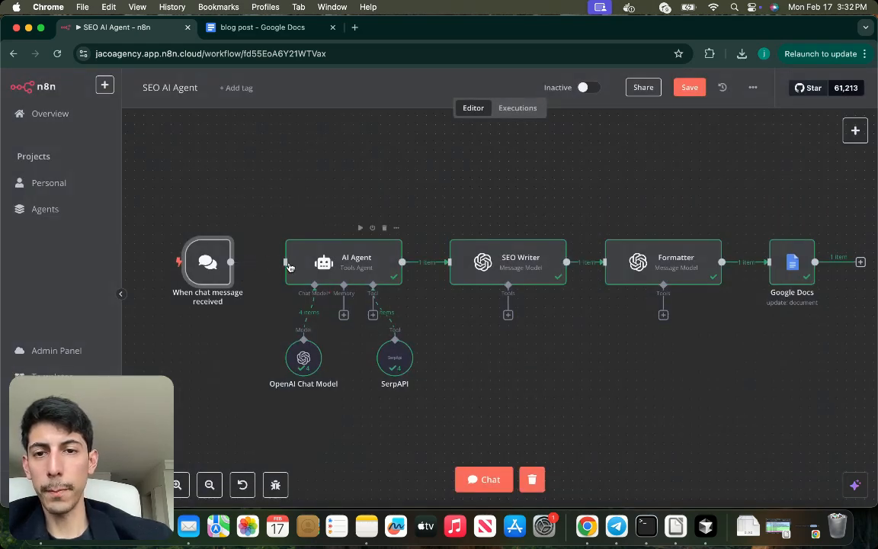
Step: Review the AI Agent's chat-input prompt and SEO research system message, then return to the canvas
double_click(343, 262)
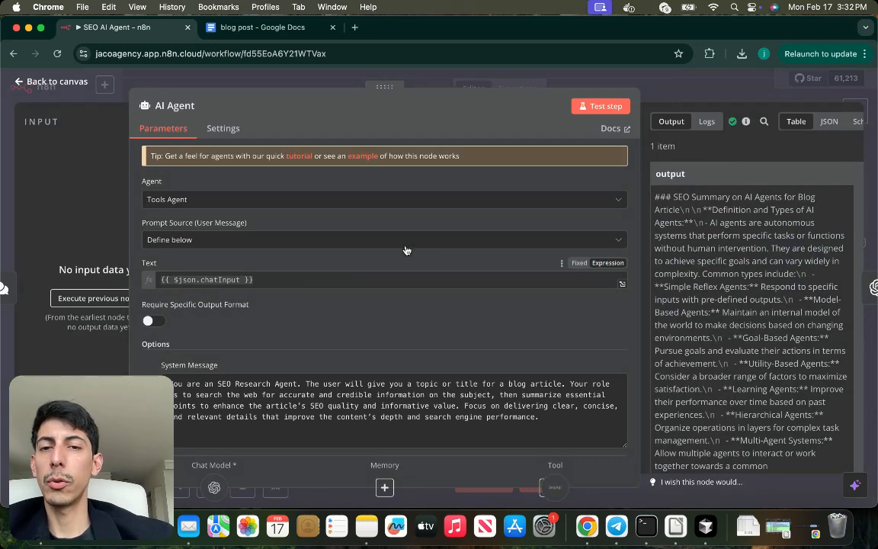
scroll("down", 3)
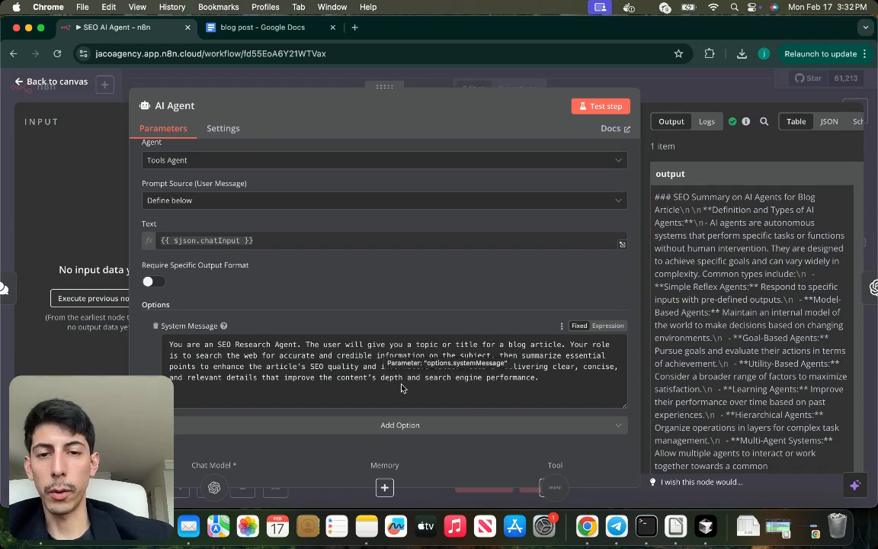
mouse_move(566, 395)
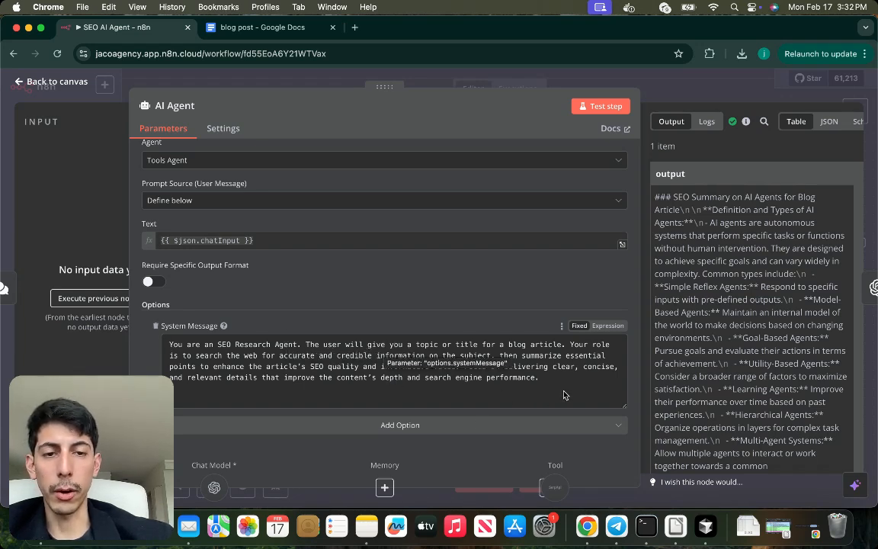
left_click(397, 366)
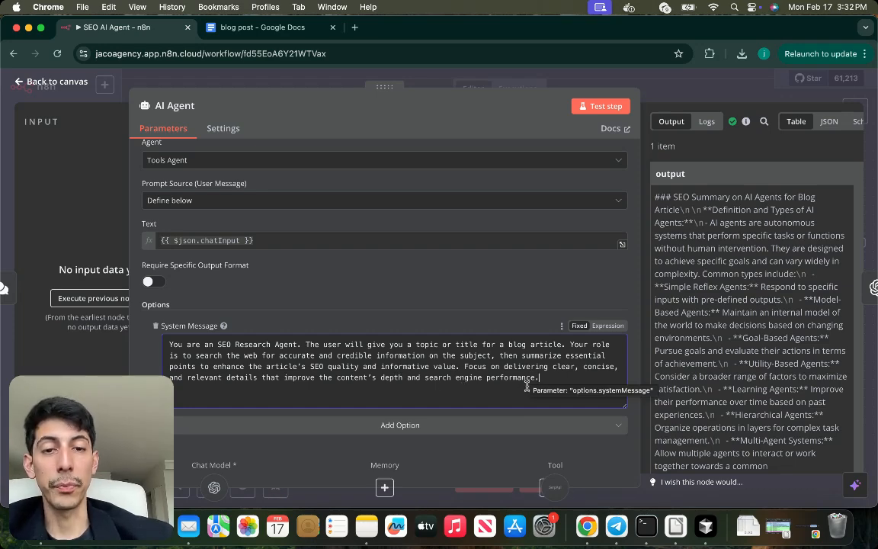
mouse_move(583, 385)
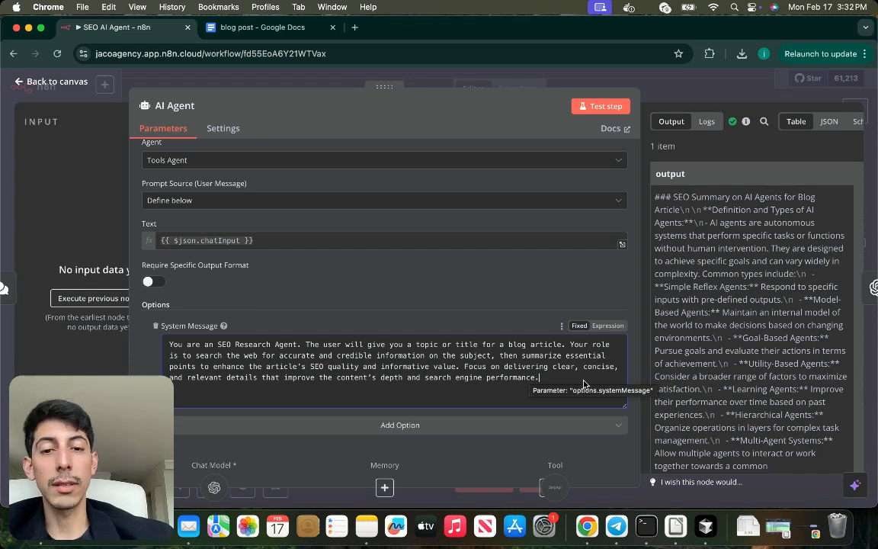
mouse_move(531, 284)
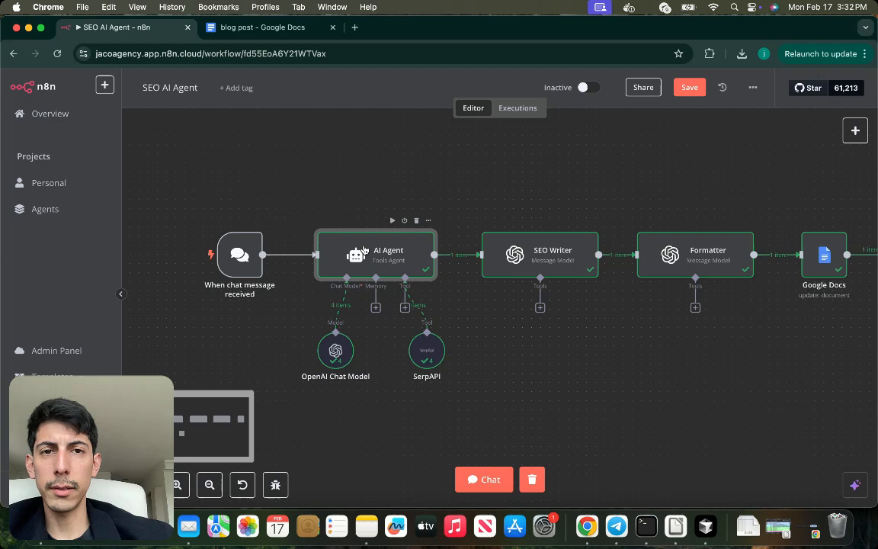
Step: Check the blank blog post document, then open the n8n chat to test the workflow
left_click(262, 27)
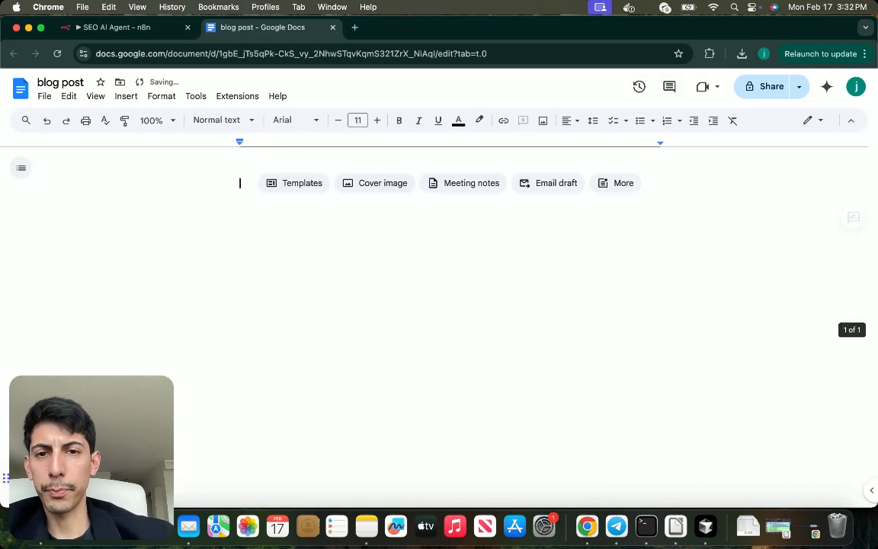
left_click(116, 28)
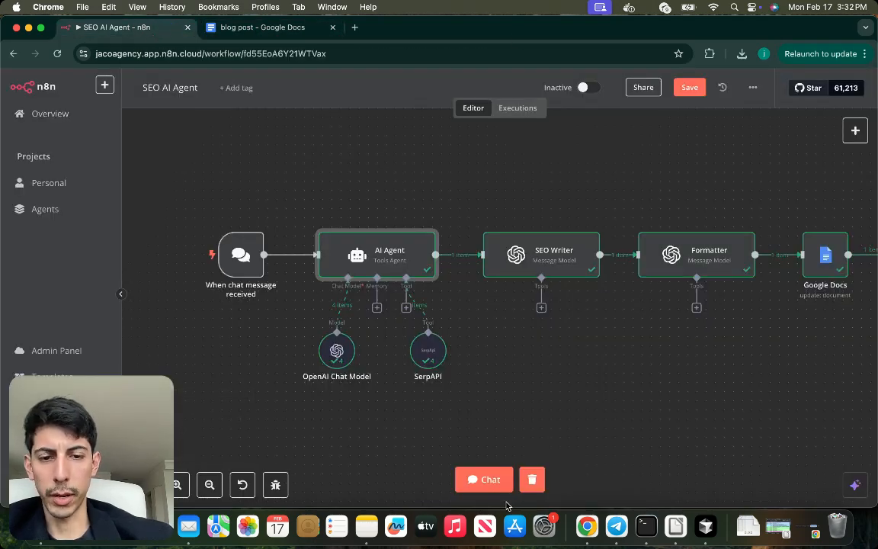
left_click(485, 478)
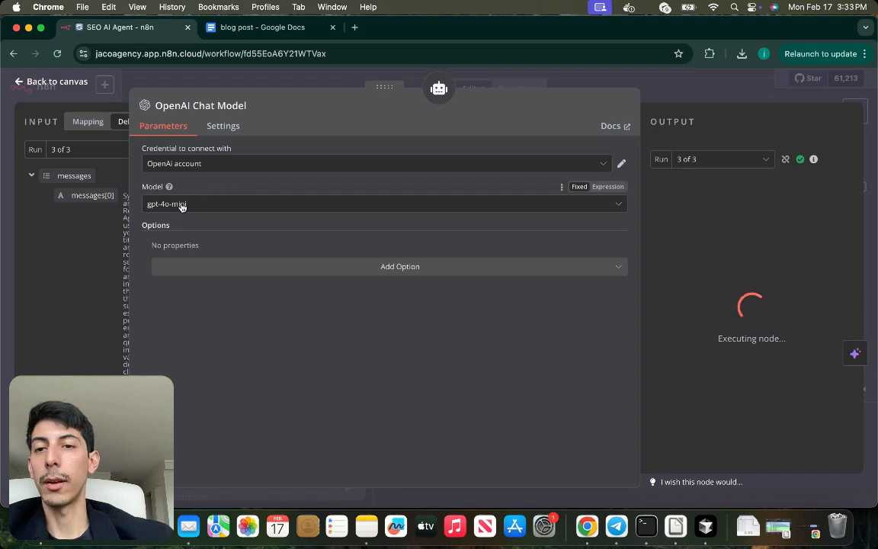
Step: Close the OpenAI Chat Model settings and inspect the SerpAPI node's popular pets search results
left_click(381, 204)
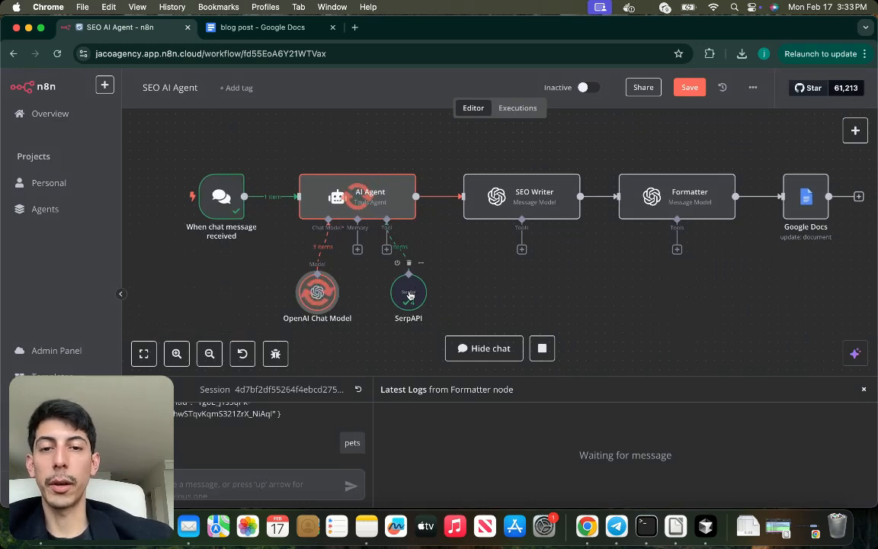
double_click(408, 293)
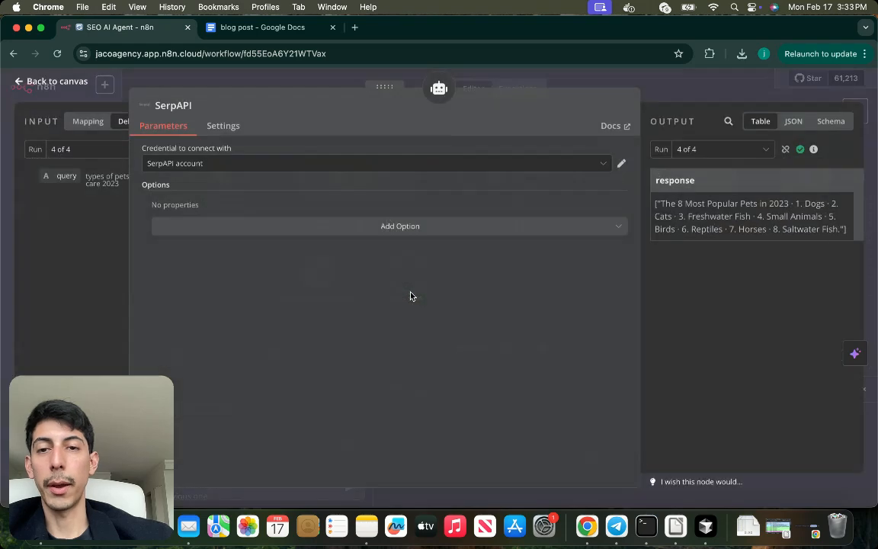
left_click(374, 163)
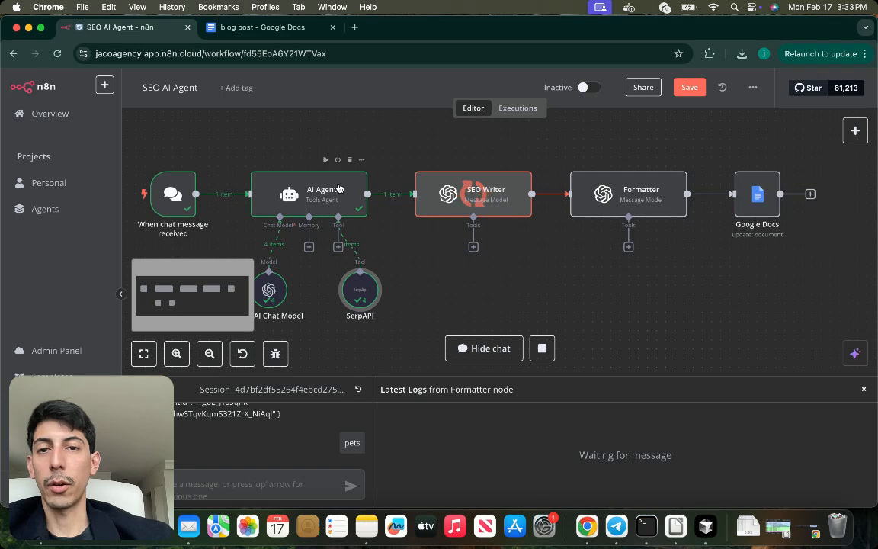
Step: Review the SEO Writer's pet ownership prompt output, then move on to the Formatter node's settings
double_click(308, 194)
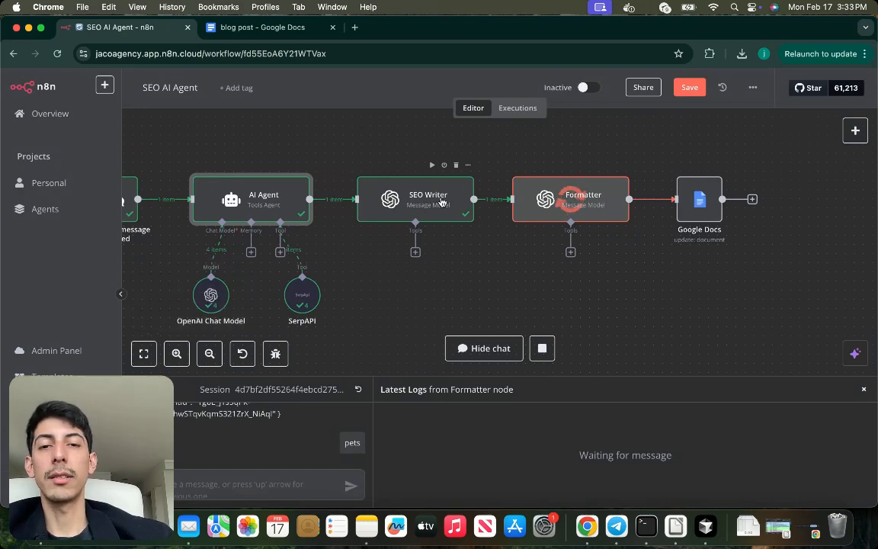
double_click(415, 198)
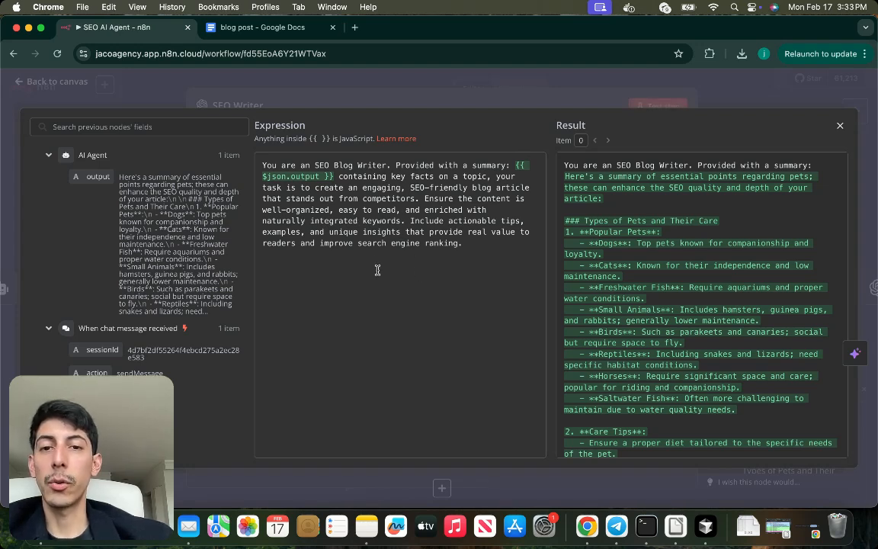
mouse_move(433, 272)
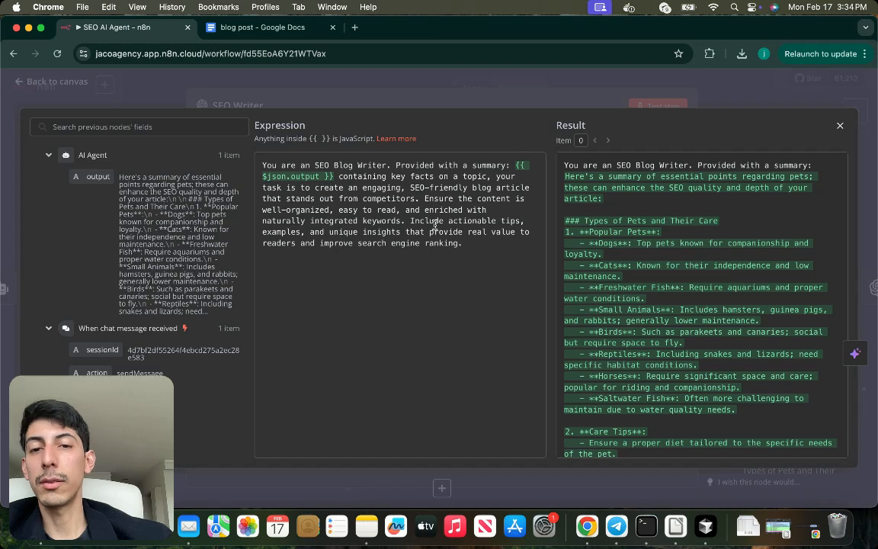
mouse_move(436, 256)
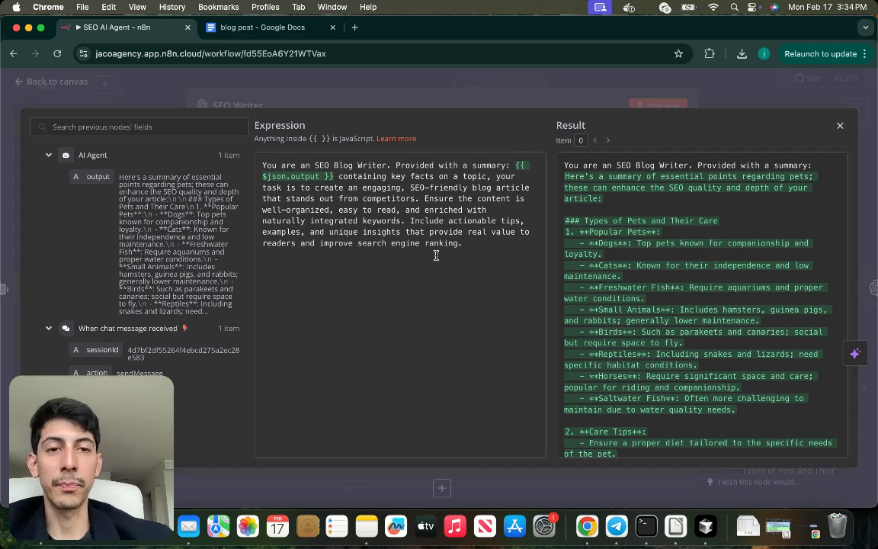
scroll("down", 3)
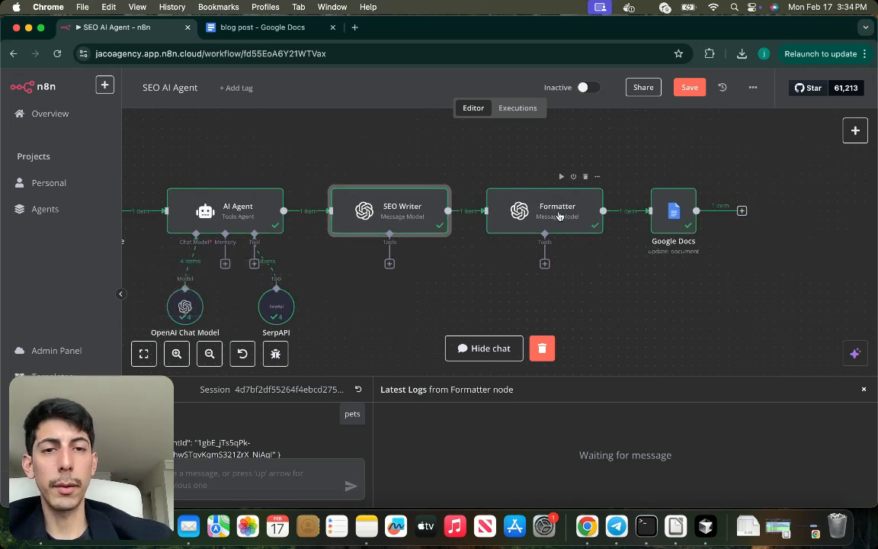
double_click(544, 211)
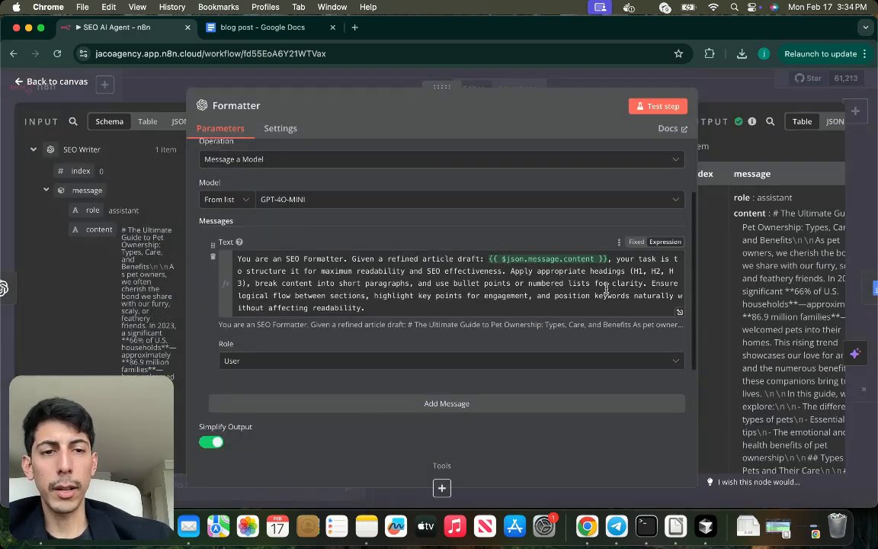
left_click(442, 282)
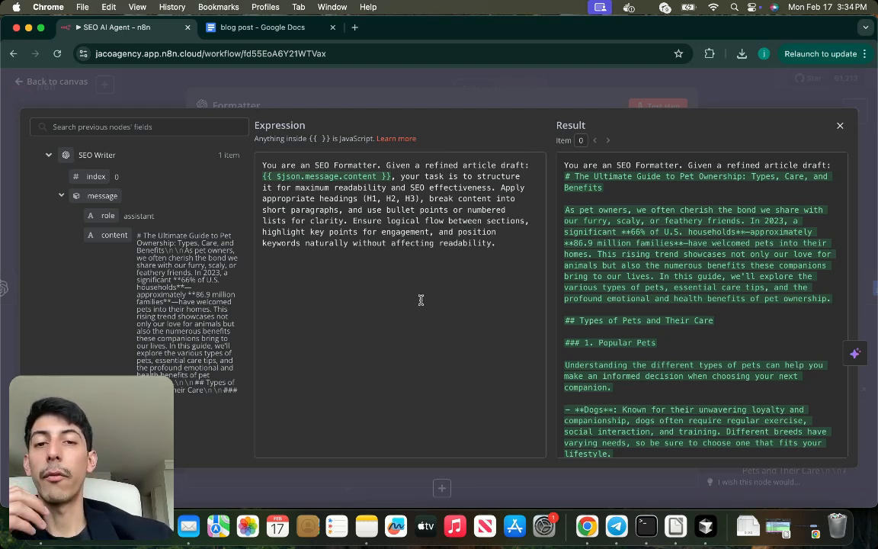
mouse_move(360, 305)
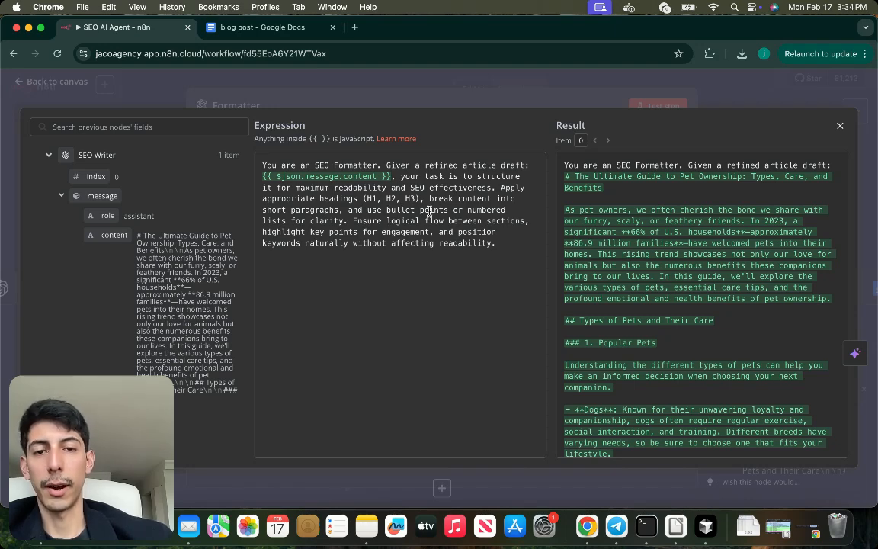
mouse_move(436, 271)
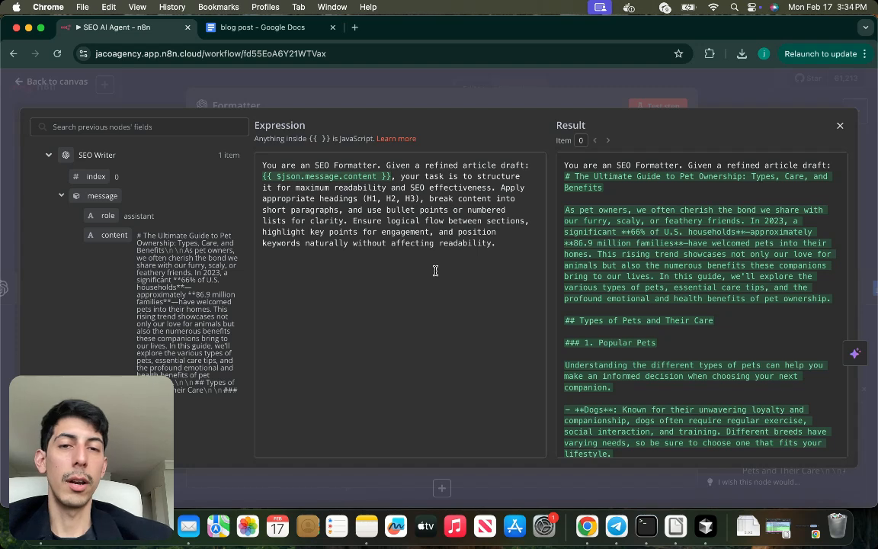
mouse_move(425, 226)
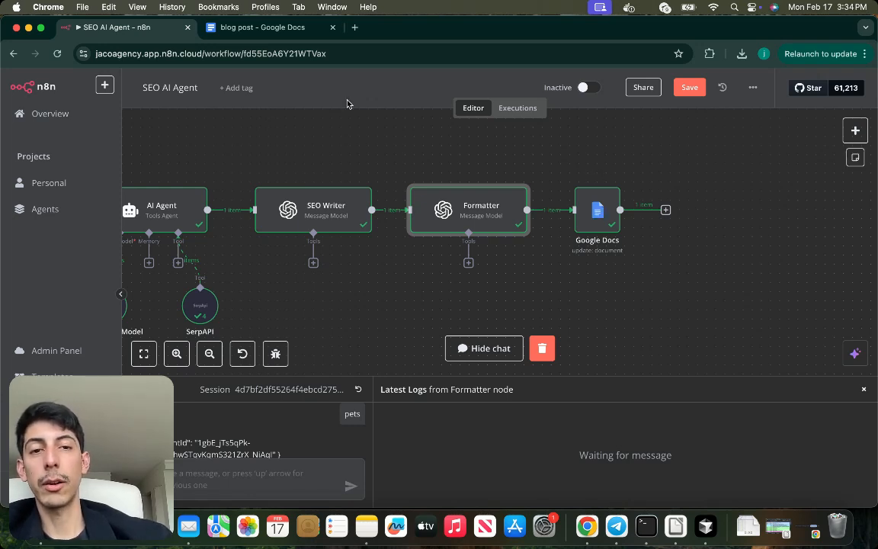
Step: Verify the Google Docs node's Doc ID against the document and set Text to {{ $json.message.content }}
double_click(597, 210)
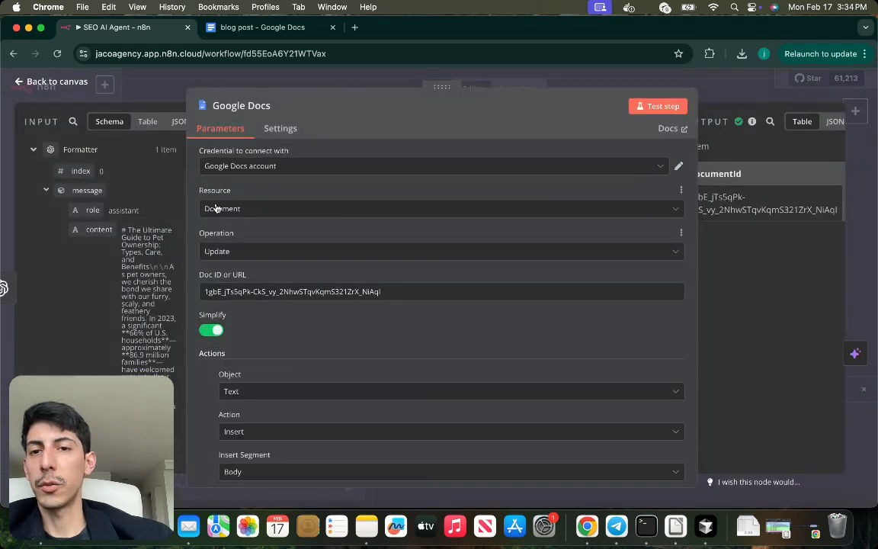
scroll("down", 3)
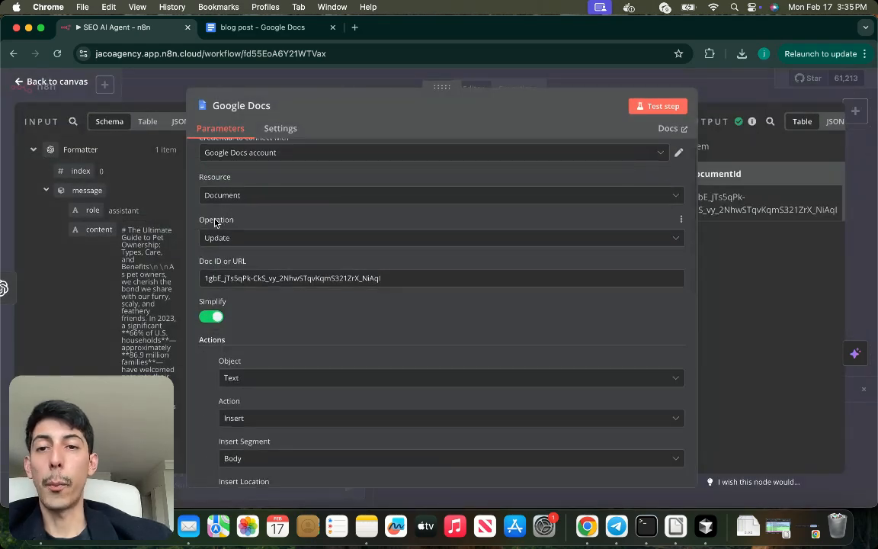
scroll("down", 3)
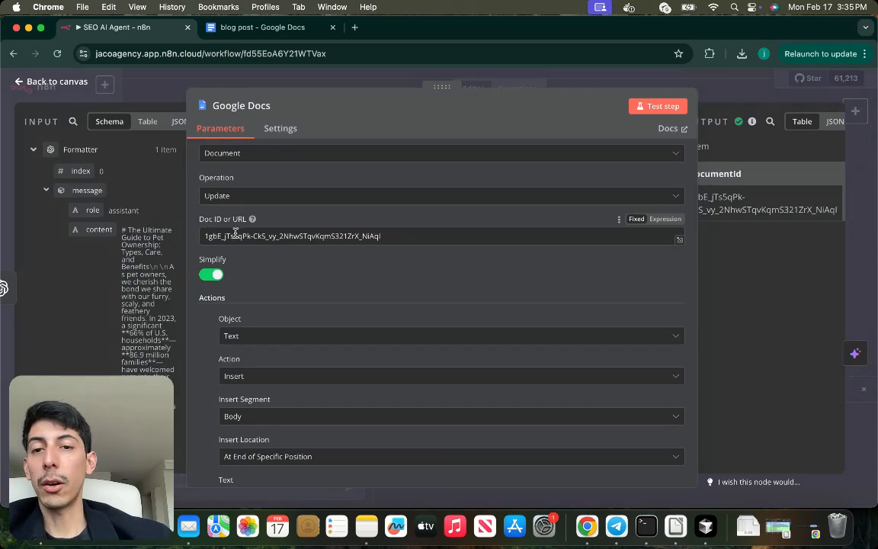
left_click(263, 28)
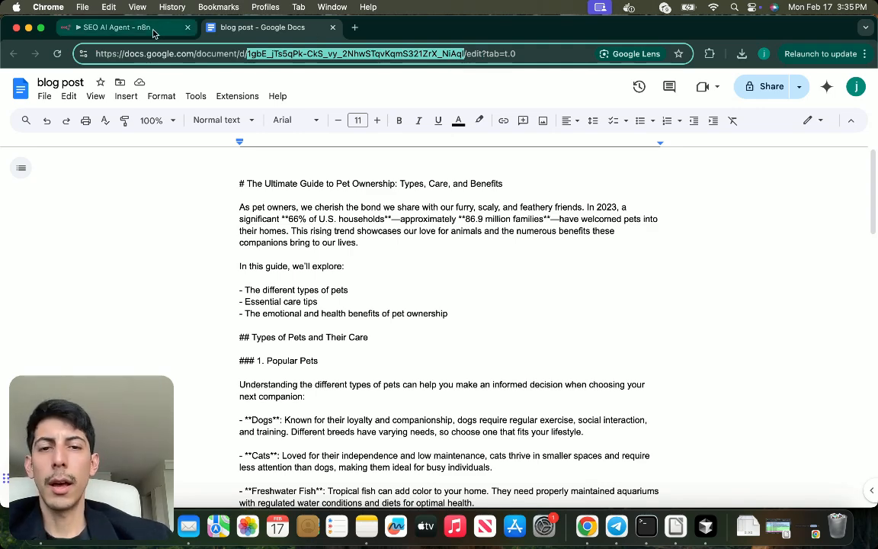
left_click(115, 27)
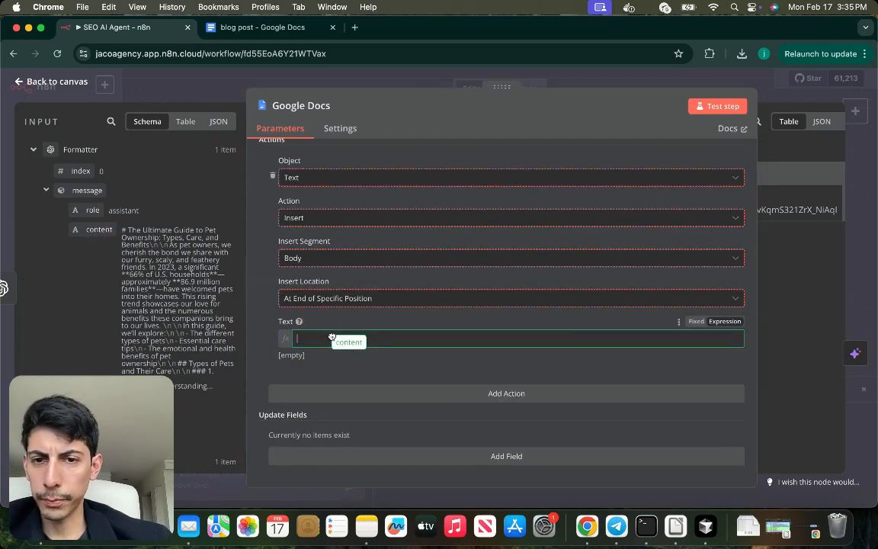
type("{{ $json.message.content }}")
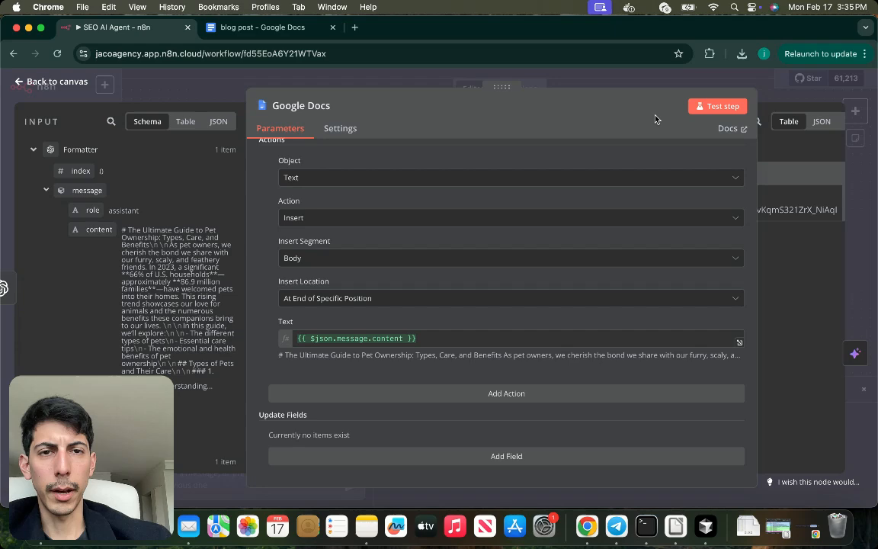
left_click(50, 81)
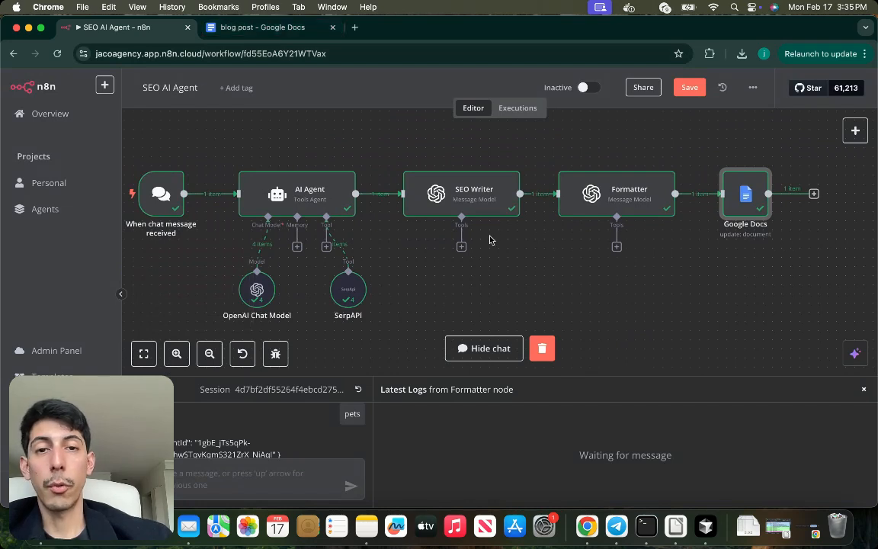
mouse_move(445, 265)
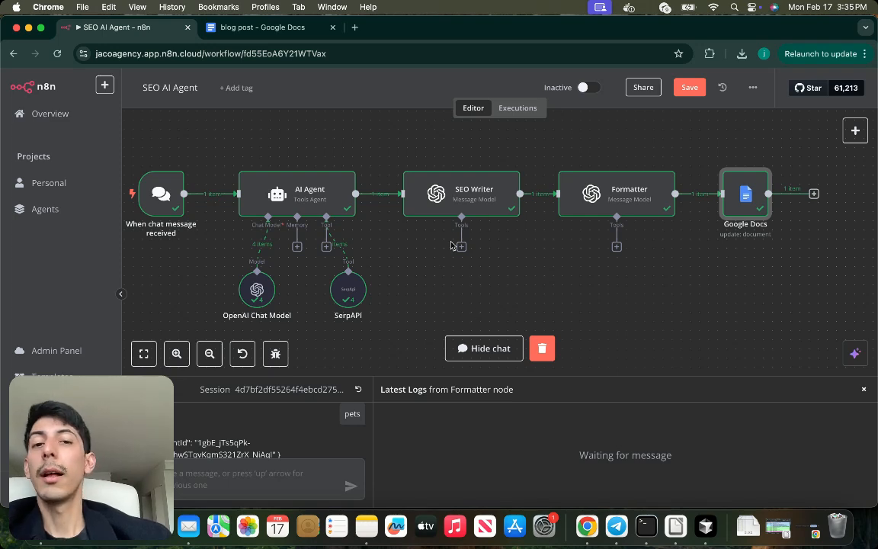
mouse_move(440, 262)
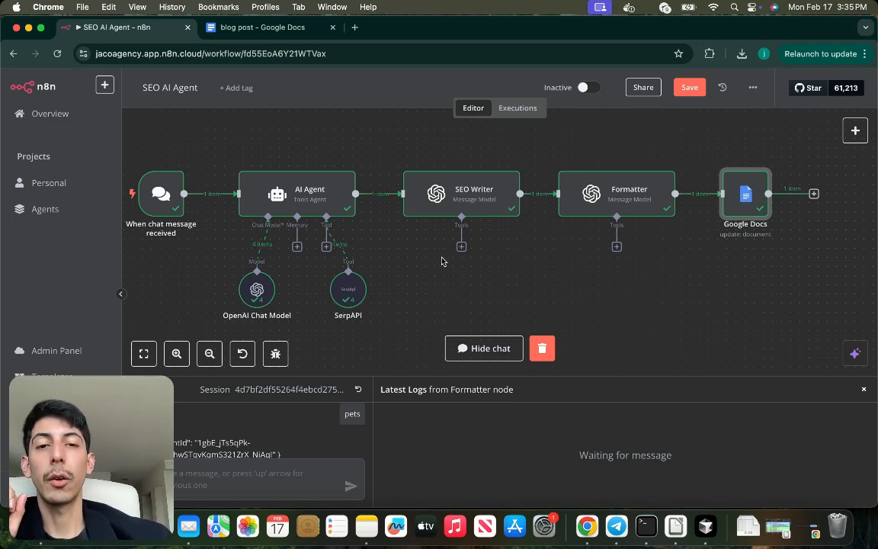
mouse_move(461, 264)
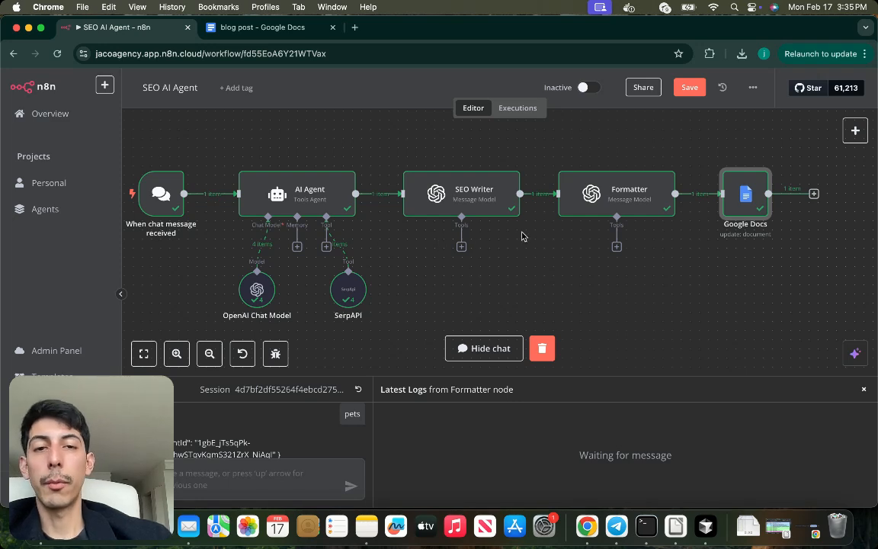
mouse_move(469, 246)
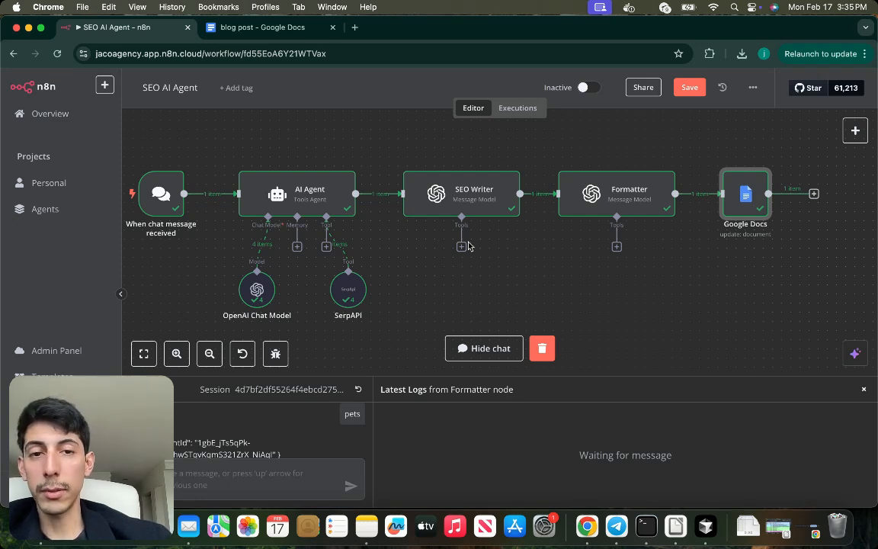
mouse_move(488, 251)
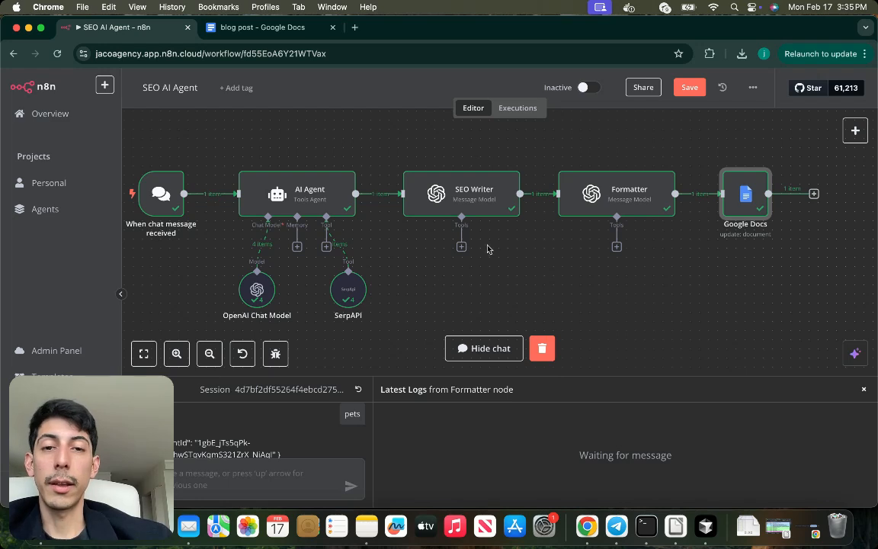